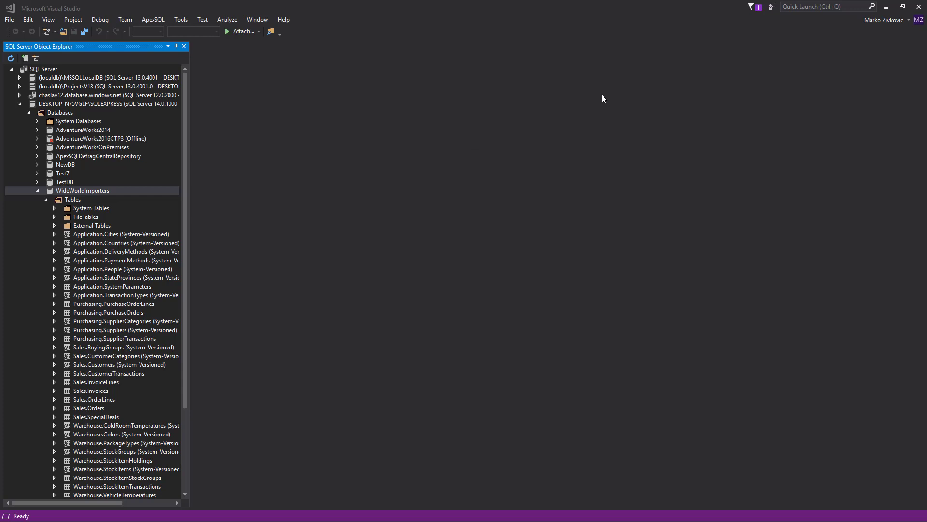
{"action": "mouse_move", "coordinate": [371, 259]}
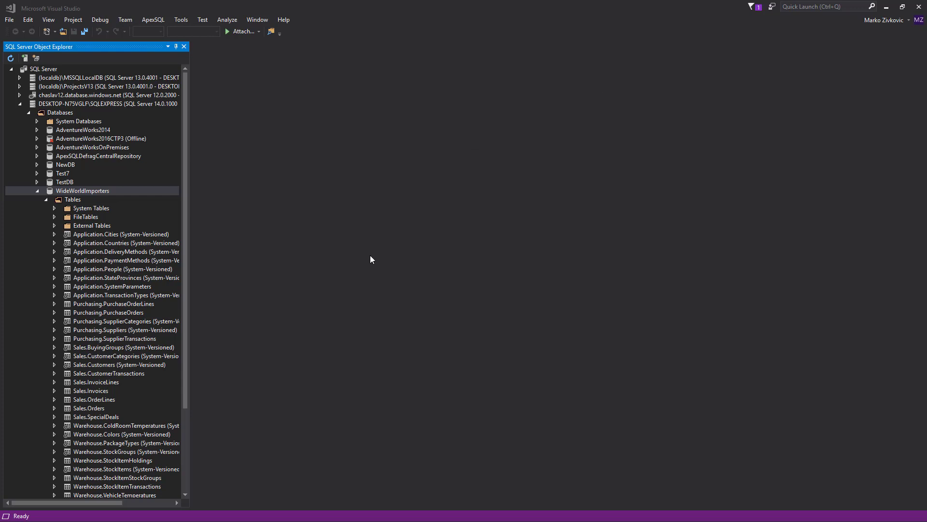
{"action": "mouse_move", "coordinate": [322, 249]}
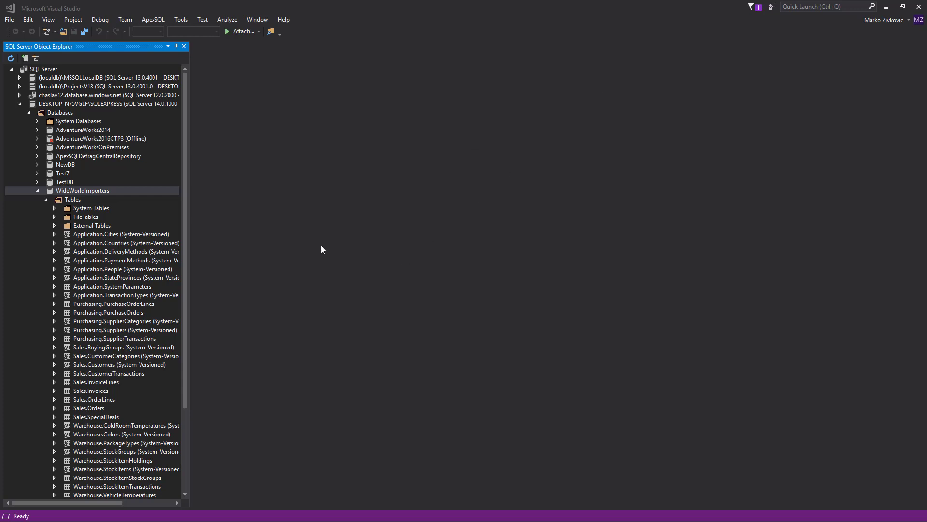
Launch ApexSQL Object search from the WideWorldImporters database context menu
{"action": "left_click", "coordinate": [82, 190]}
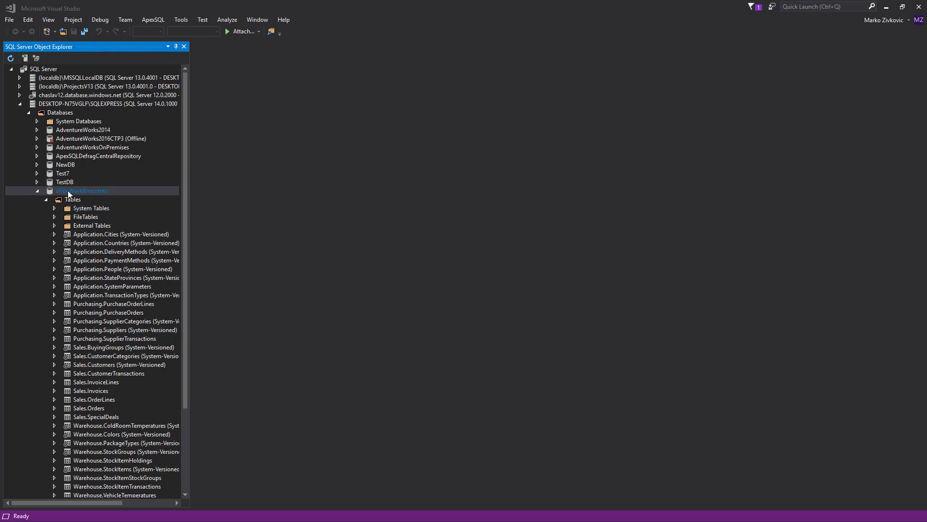
{"action": "right_click", "coordinate": [83, 190]}
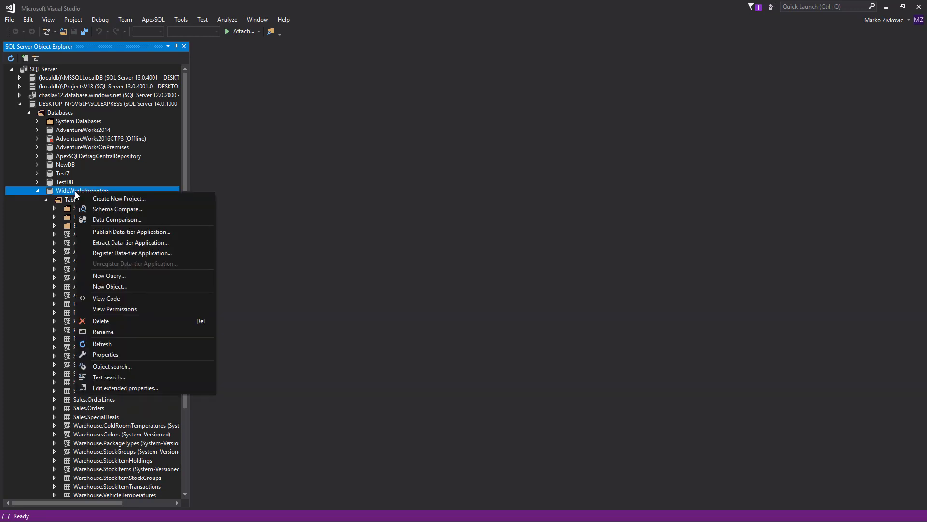
{"action": "mouse_move", "coordinate": [112, 366]}
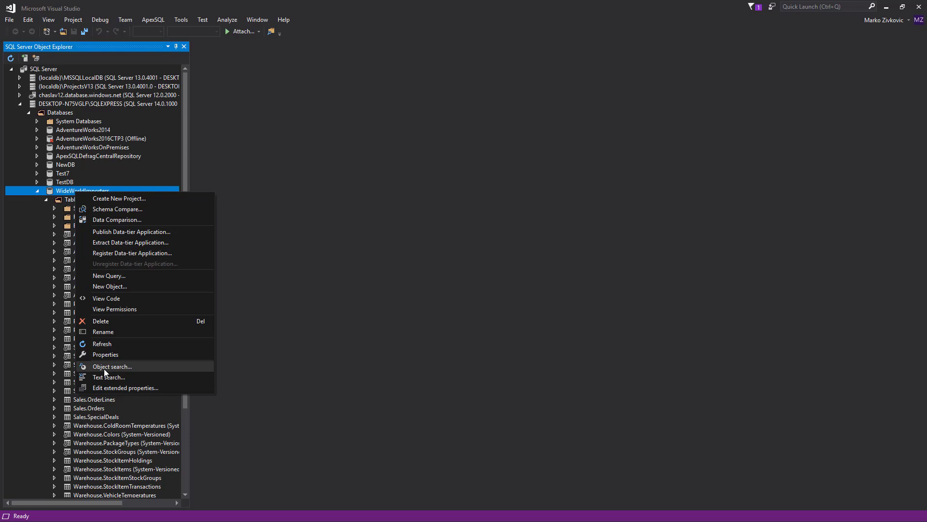
{"action": "mouse_move", "coordinate": [110, 372]}
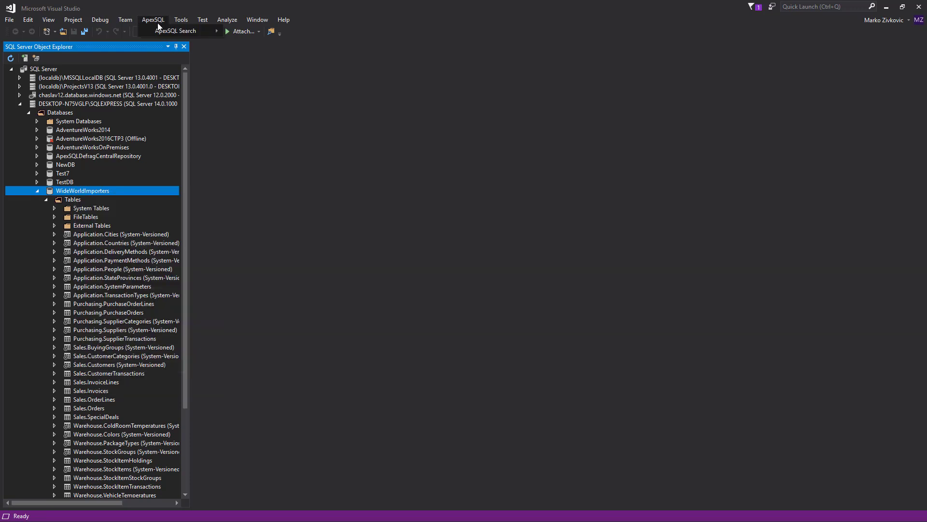
{"action": "left_click", "coordinate": [174, 30]}
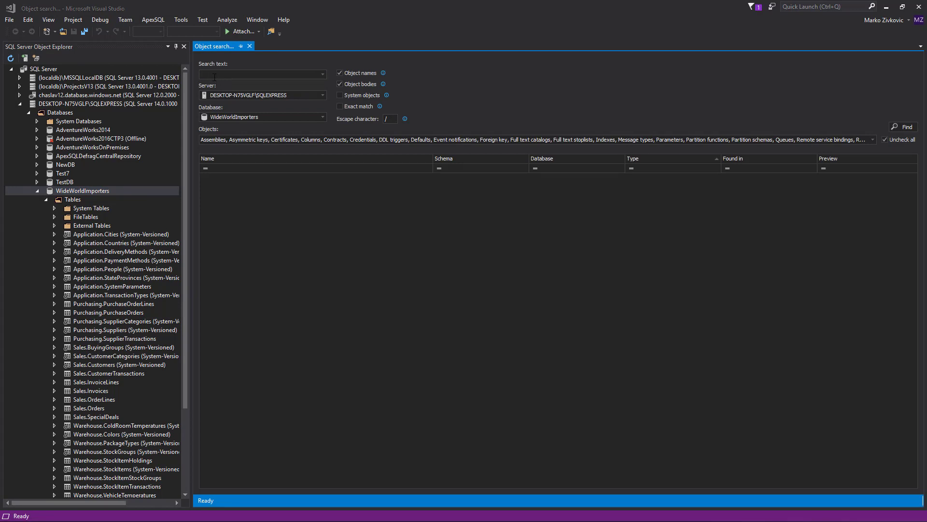
Run object searches for 'Add' (66 matches), then 'Invoice' (70 matches)
{"action": "type", "text": "Add"}
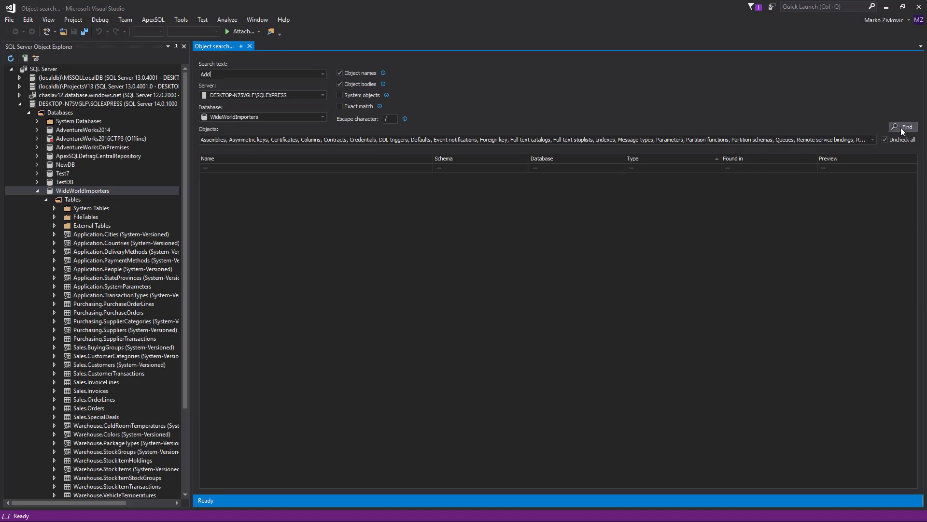
{"action": "left_click", "coordinate": [903, 126]}
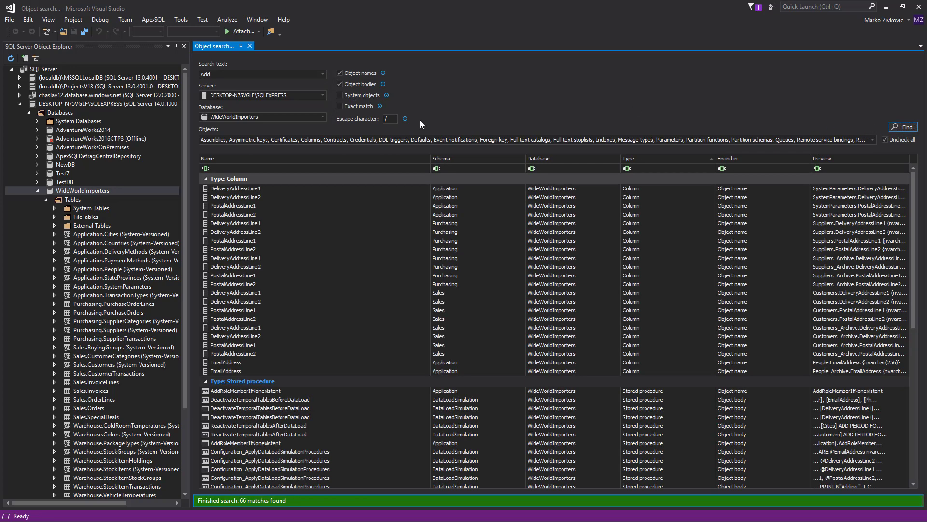
{"action": "left_click", "coordinate": [902, 127]}
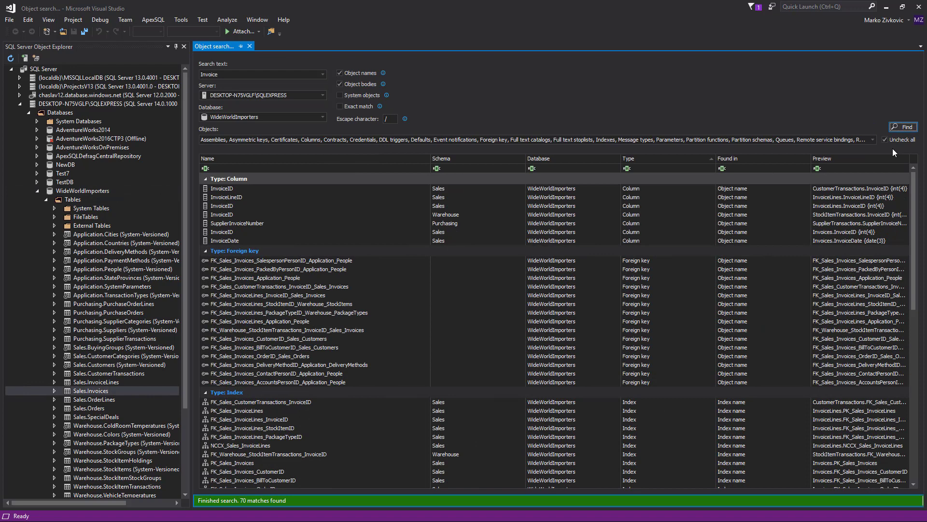
Limit the Invoice search to User tables, returning InvoiceLines and Invoices
{"action": "left_click", "coordinate": [864, 139]}
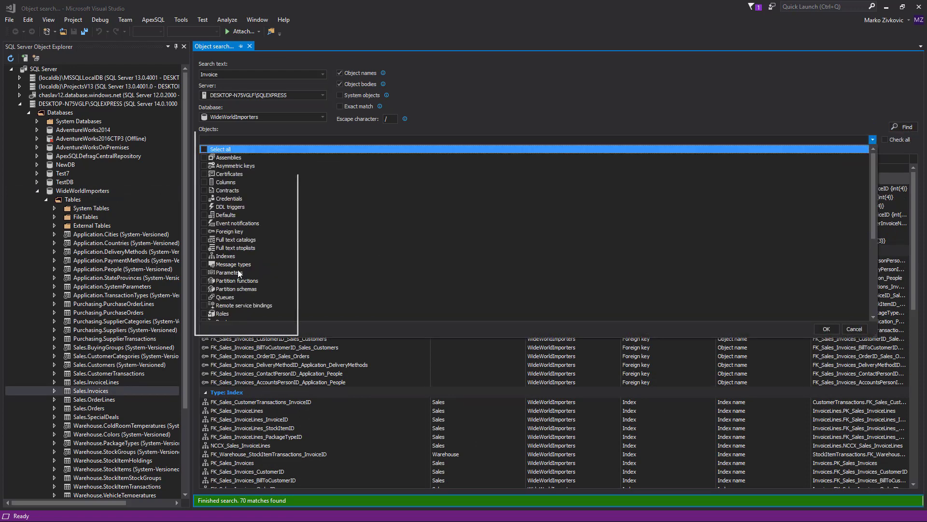
{"action": "scroll", "scroll_direction": "down", "scroll_amount": 3}
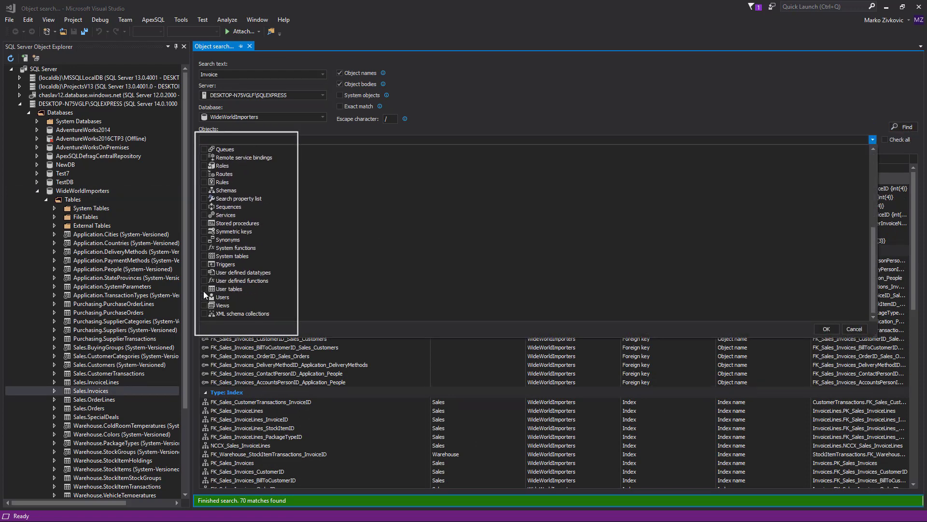
{"action": "left_click", "coordinate": [228, 288]}
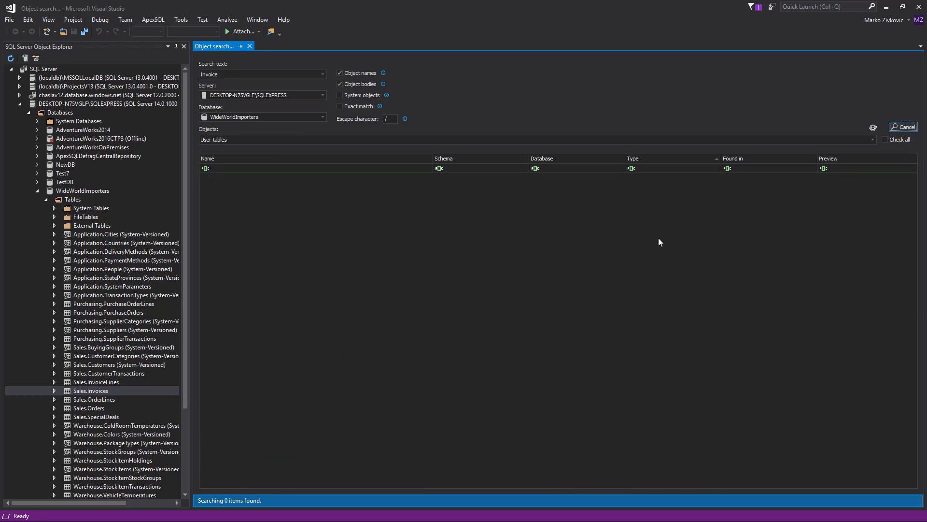
{"action": "left_click", "coordinate": [903, 126]}
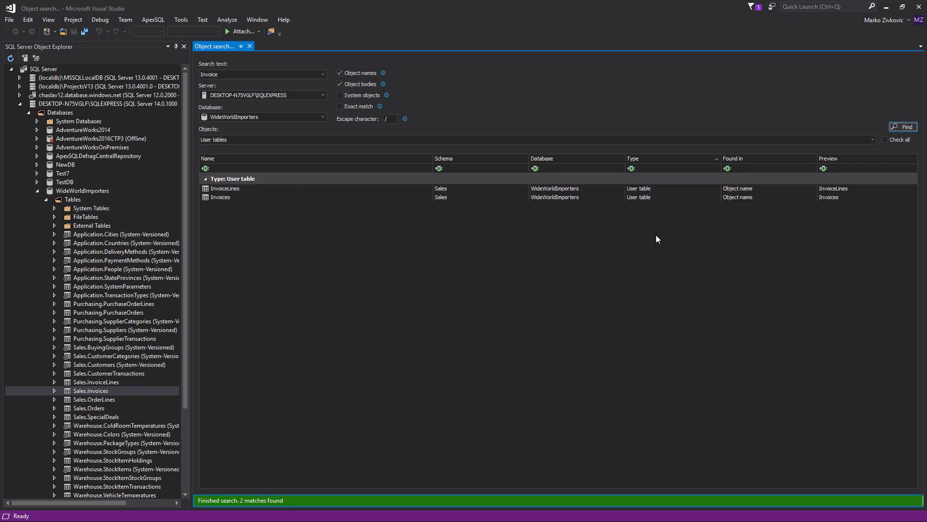
{"action": "mouse_move", "coordinate": [532, 198]}
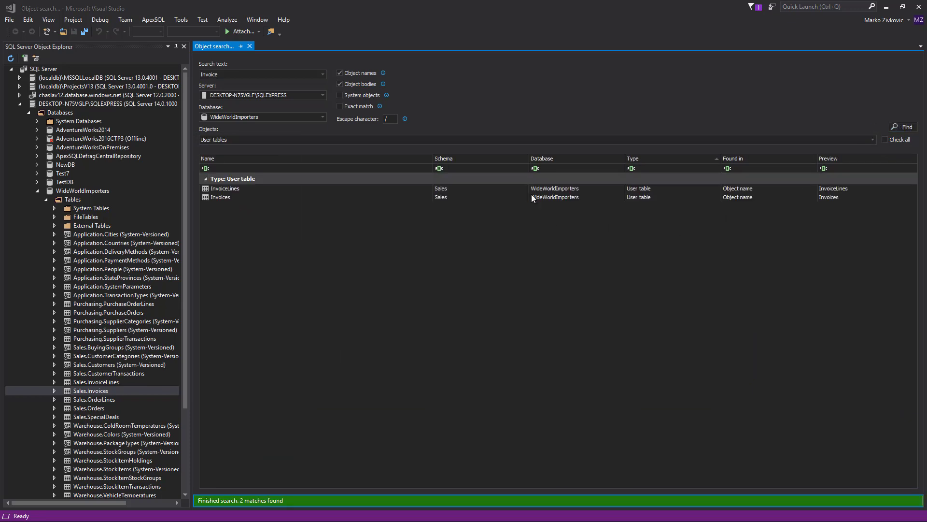
{"action": "mouse_move", "coordinate": [350, 191]}
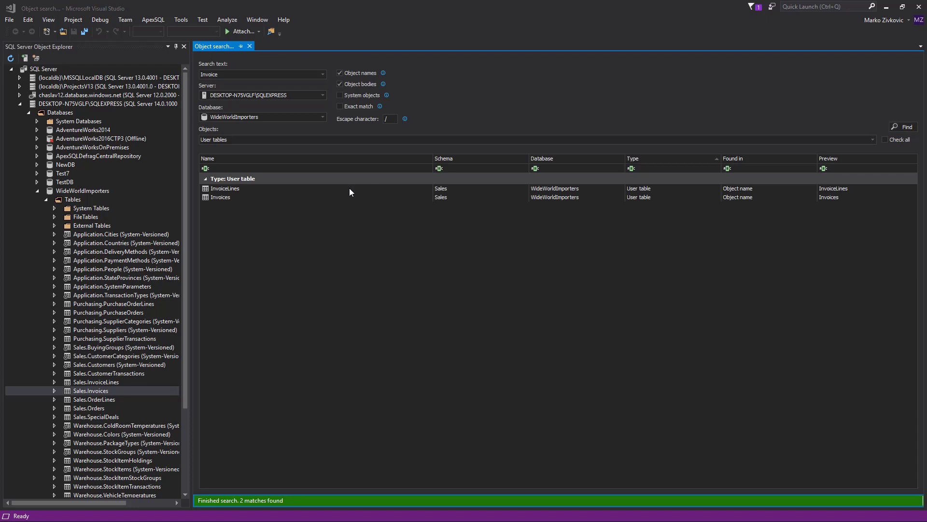
{"action": "right_click", "coordinate": [224, 188]}
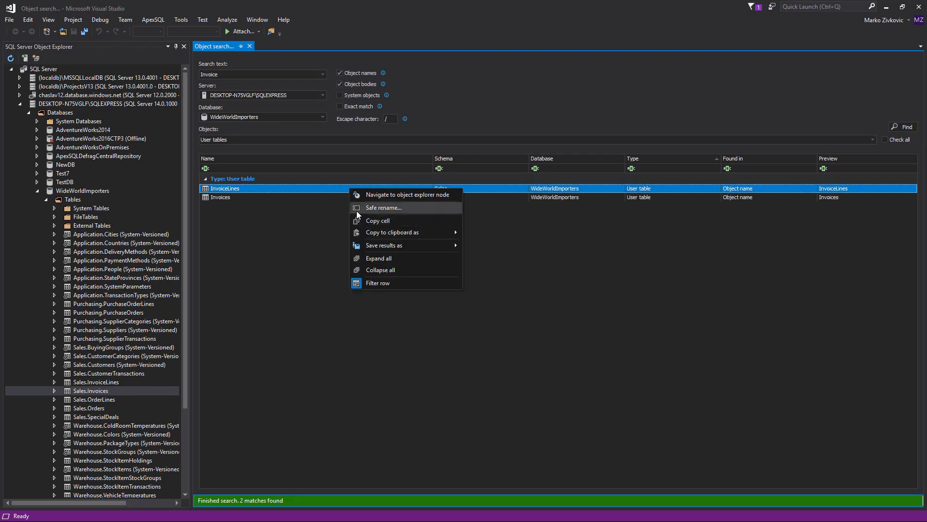
{"action": "mouse_move", "coordinate": [383, 221]}
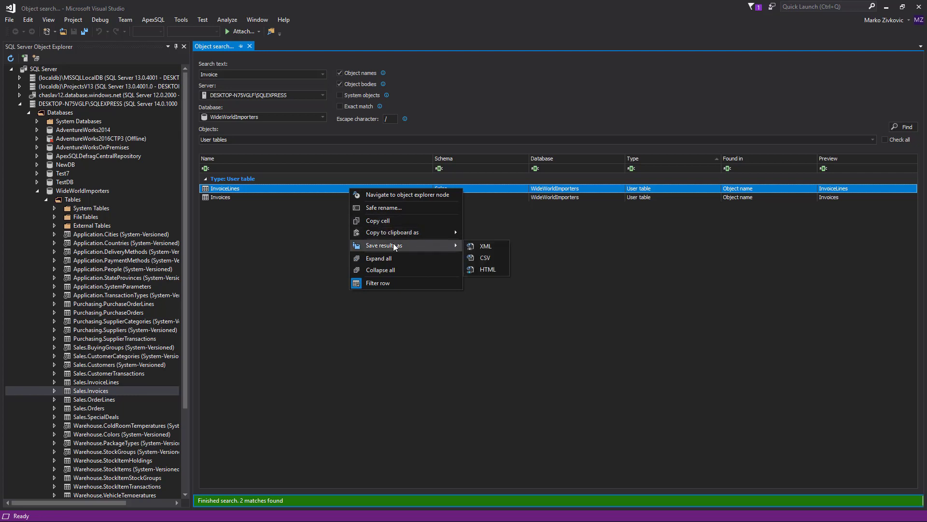
{"action": "left_click", "coordinate": [266, 187]}
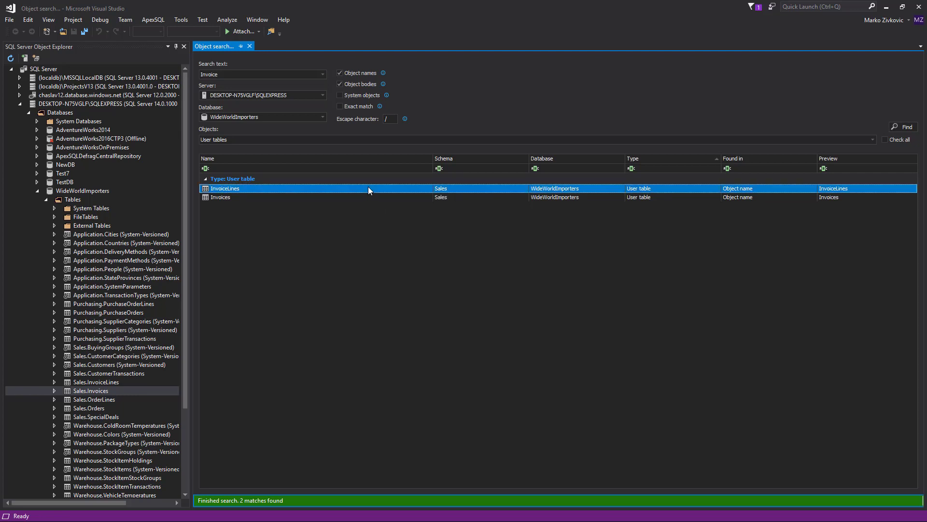
{"action": "right_click", "coordinate": [369, 189]}
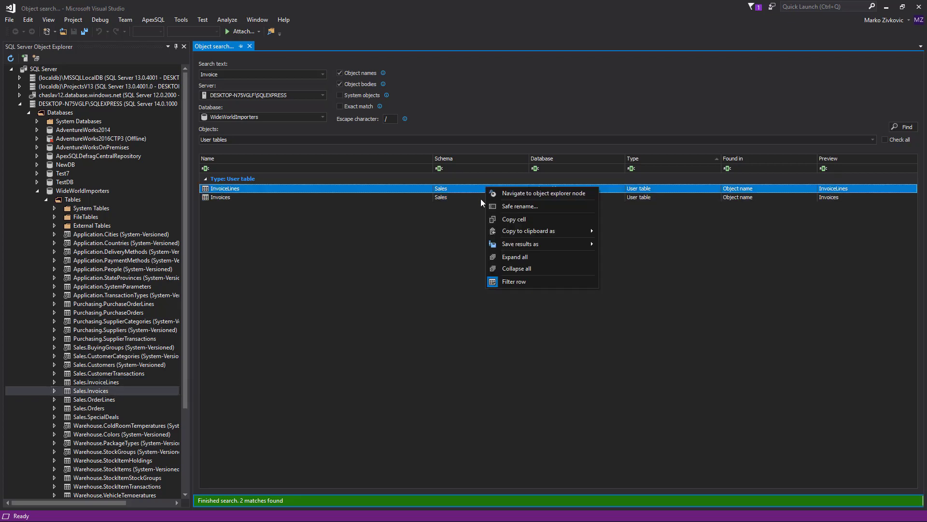
{"action": "mouse_move", "coordinate": [513, 219]}
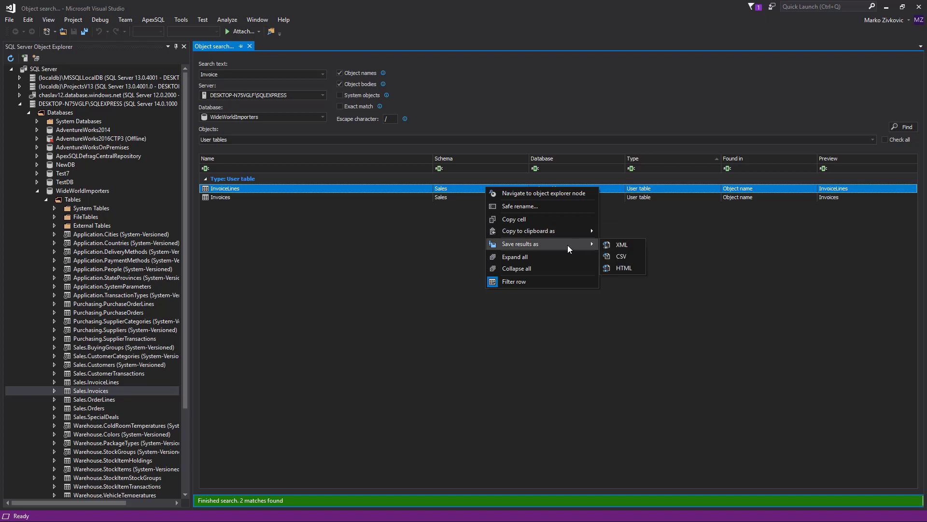
{"action": "mouse_move", "coordinate": [624, 268]}
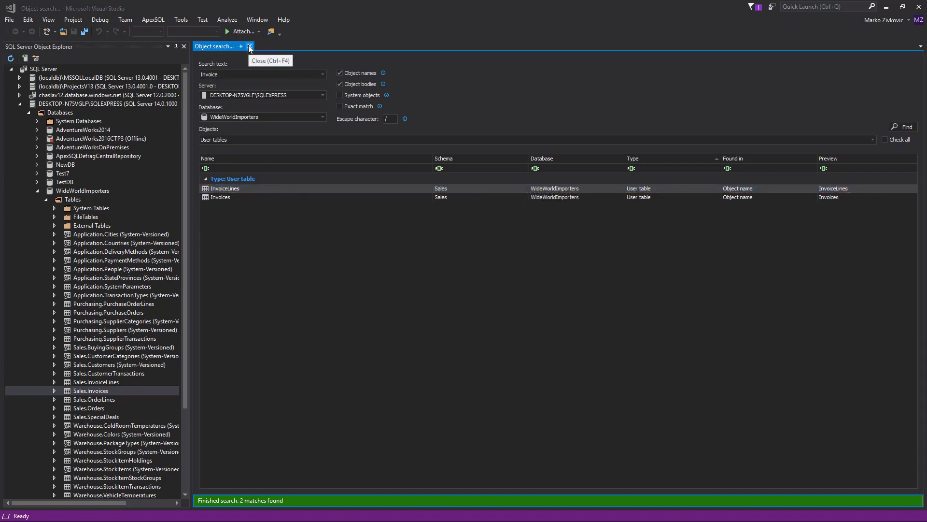
Close the Object search tab and launch ApexSQL Text search on WideWorldImporters
{"action": "left_click", "coordinate": [249, 46]}
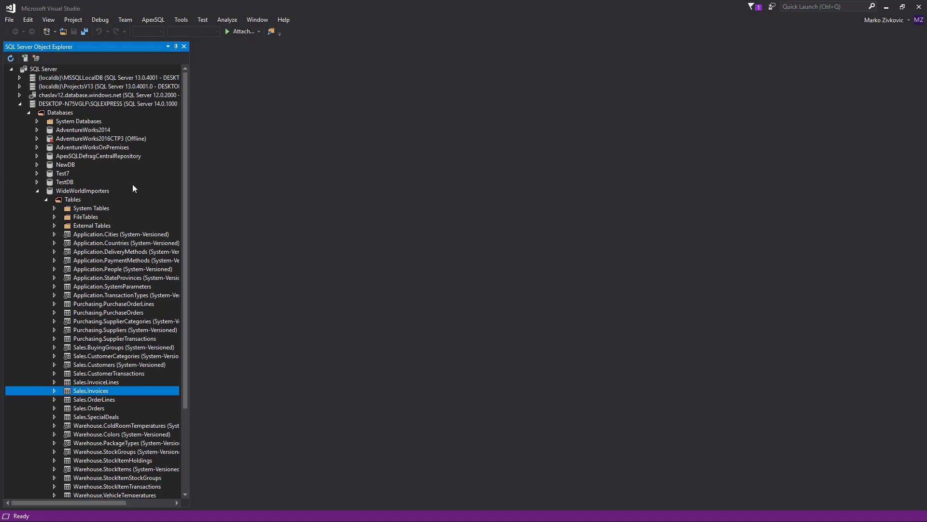
{"action": "left_click", "coordinate": [83, 190]}
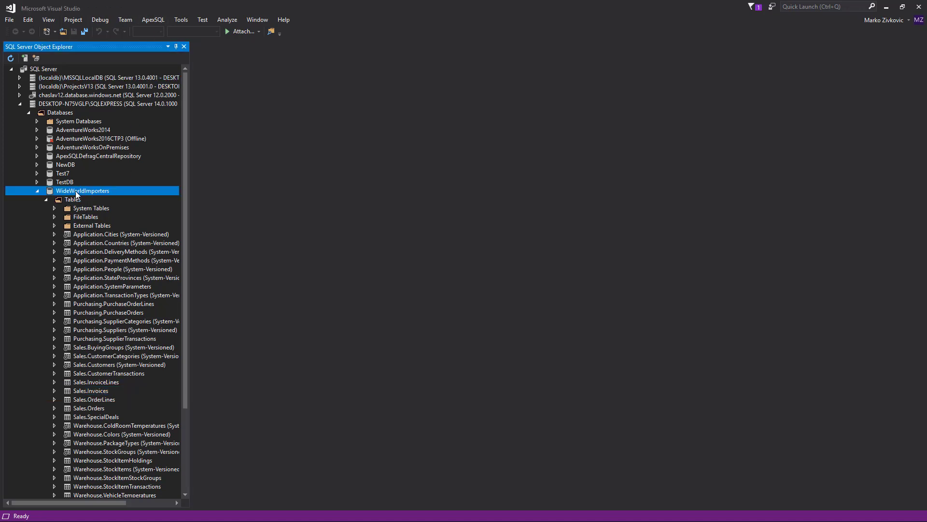
{"action": "right_click", "coordinate": [82, 190]}
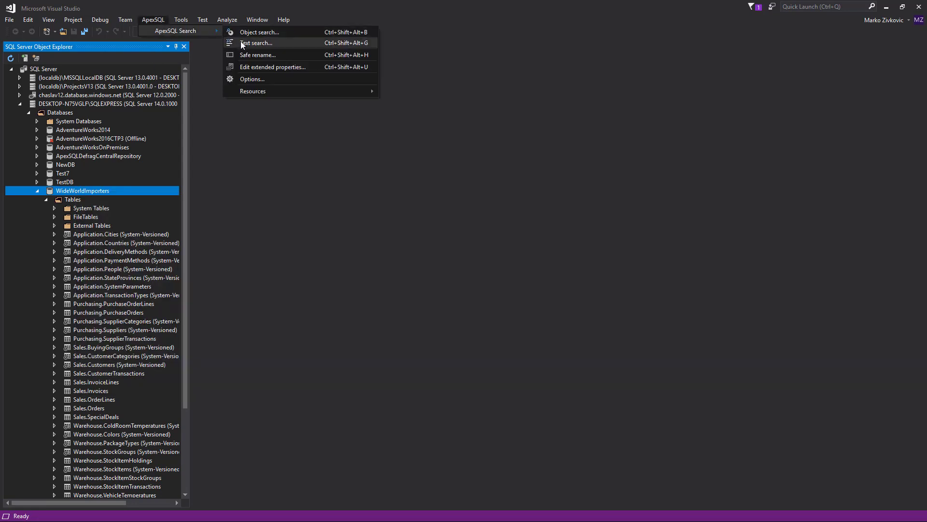
{"action": "left_click", "coordinate": [297, 166]}
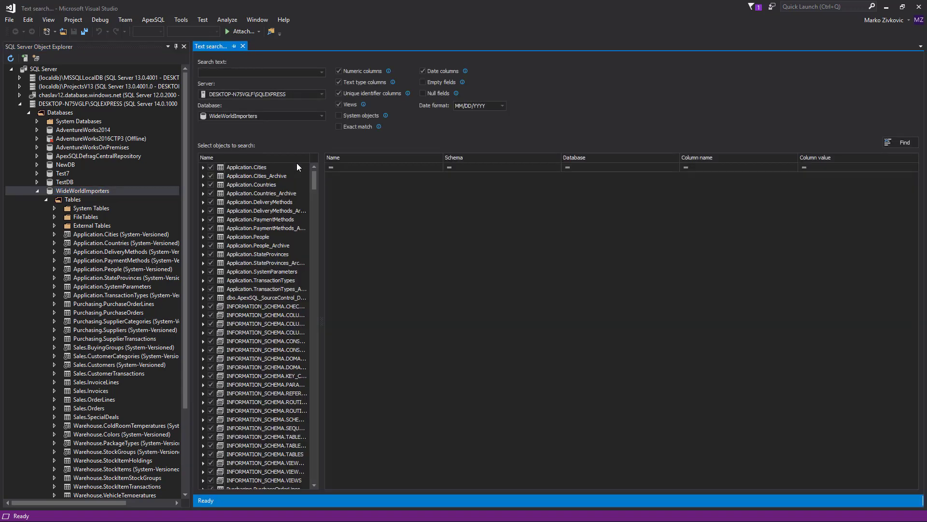
Switch the text search to AdventureWorks2014 and check all objects
{"action": "left_click", "coordinate": [260, 116]}
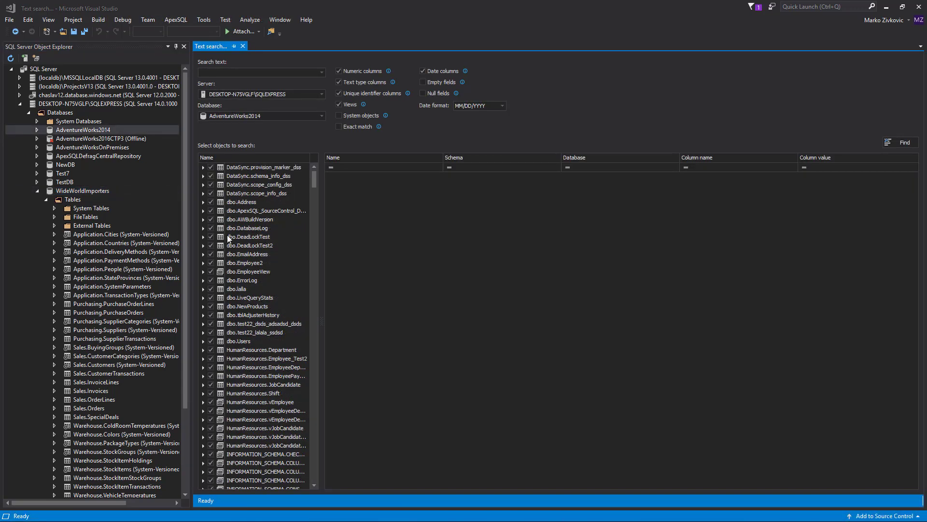
{"action": "mouse_move", "coordinate": [281, 221]}
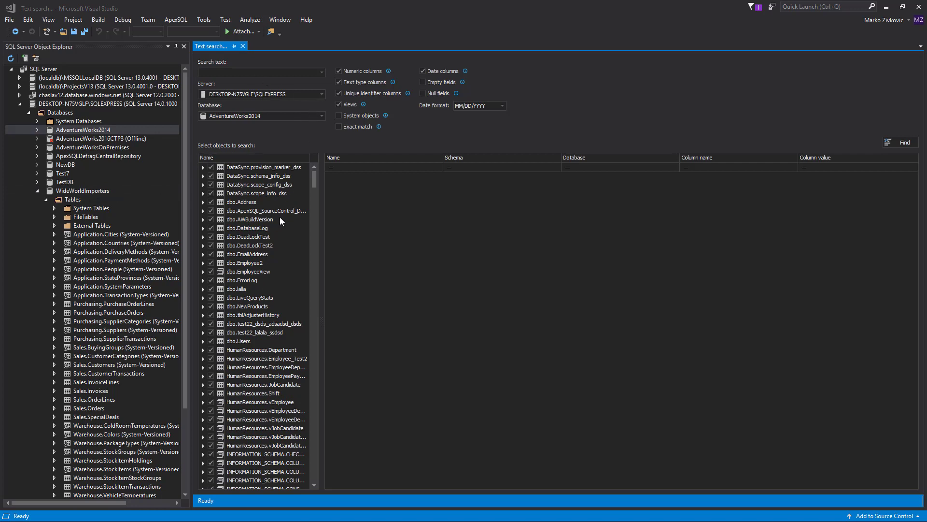
{"action": "right_click", "coordinate": [248, 227]}
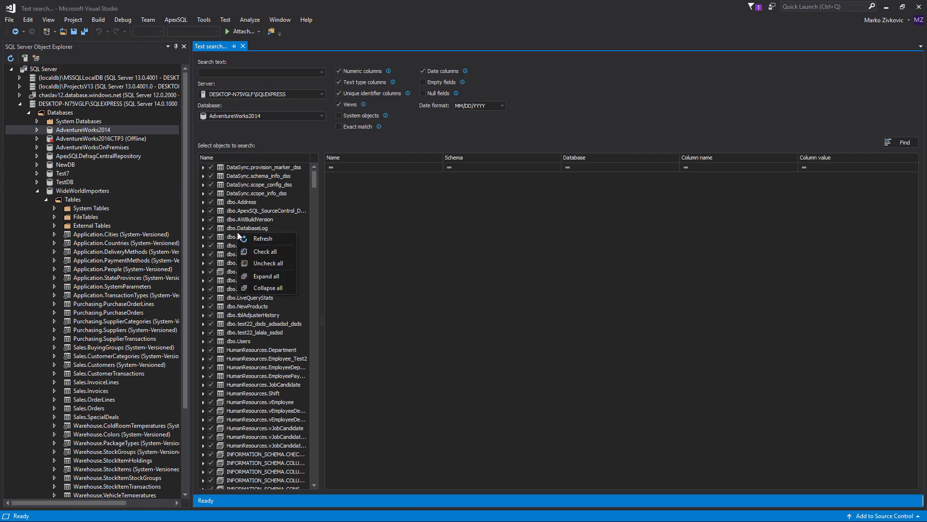
{"action": "mouse_move", "coordinate": [268, 263]}
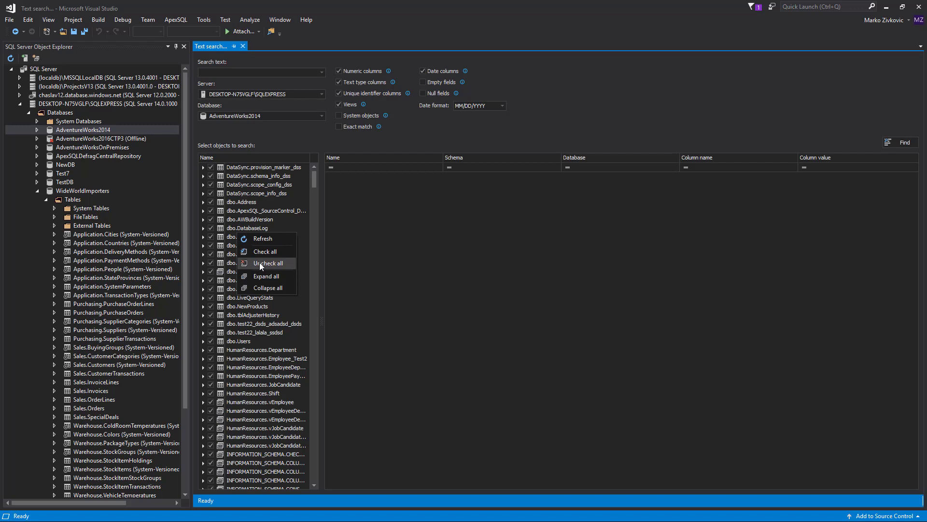
{"action": "left_click", "coordinate": [270, 263]}
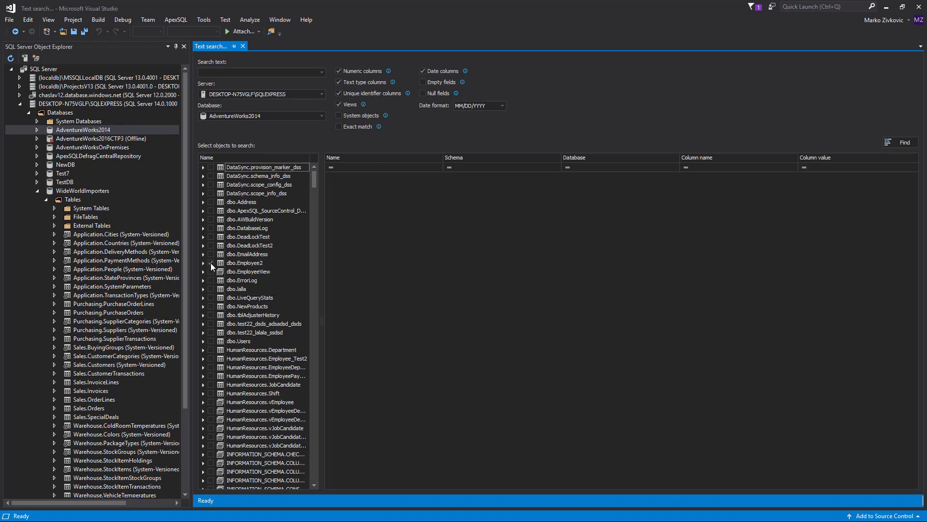
{"action": "right_click", "coordinate": [246, 263]}
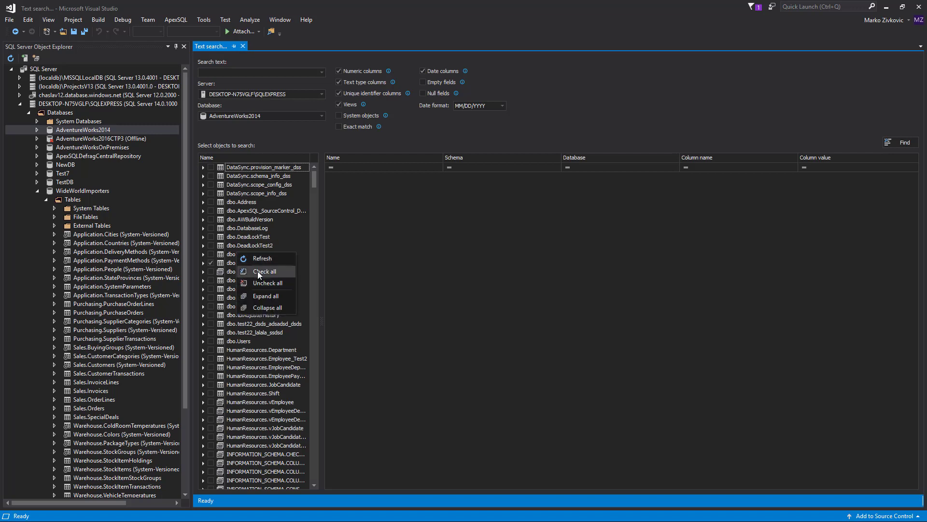
{"action": "left_click", "coordinate": [265, 270]}
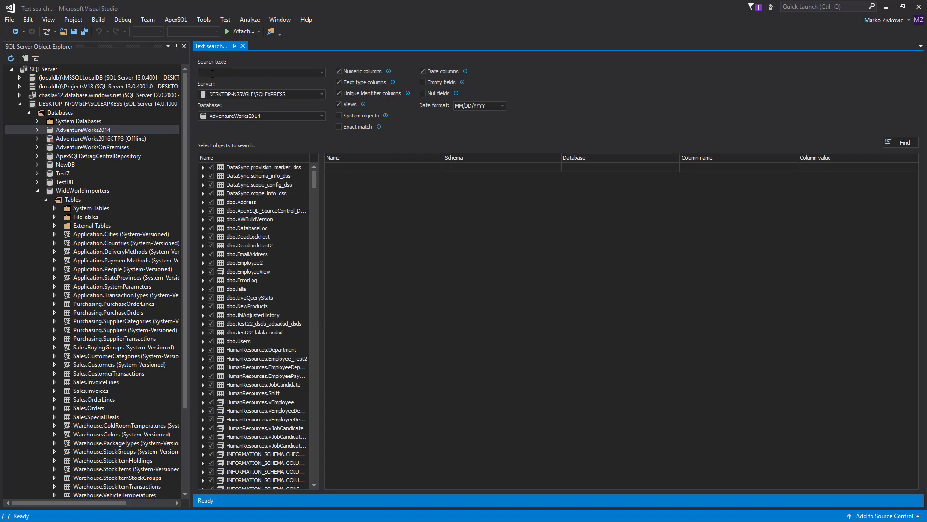
Search for 'New York' with Exact match enabled
{"action": "type", "text": "New York"}
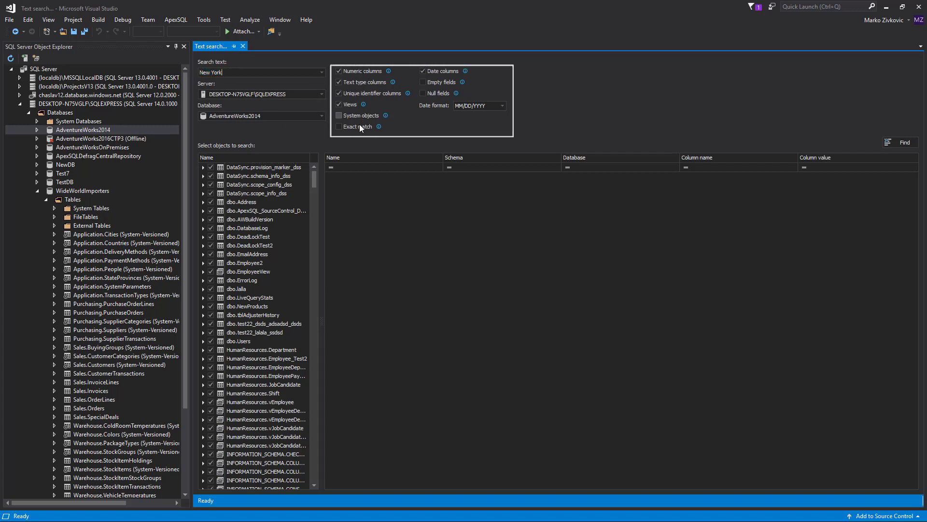
{"action": "left_click", "coordinate": [339, 126]}
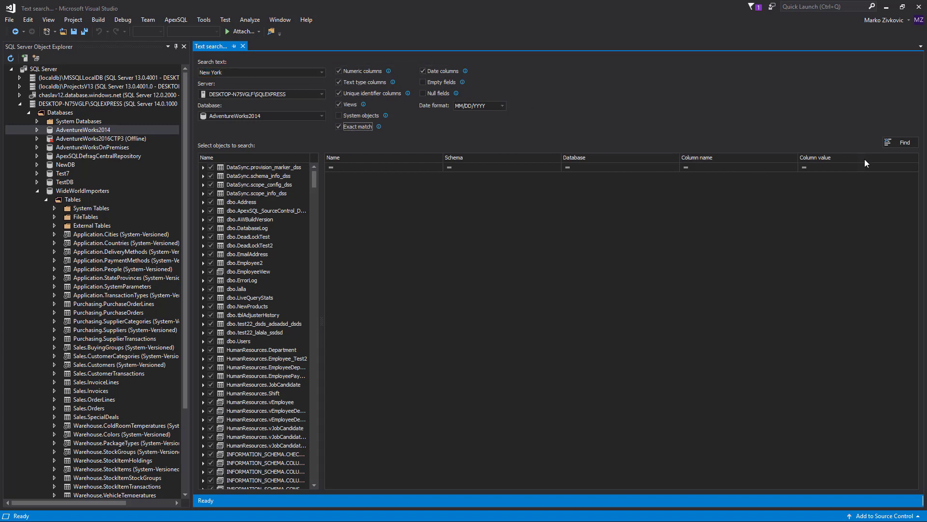
{"action": "left_click", "coordinate": [901, 142]}
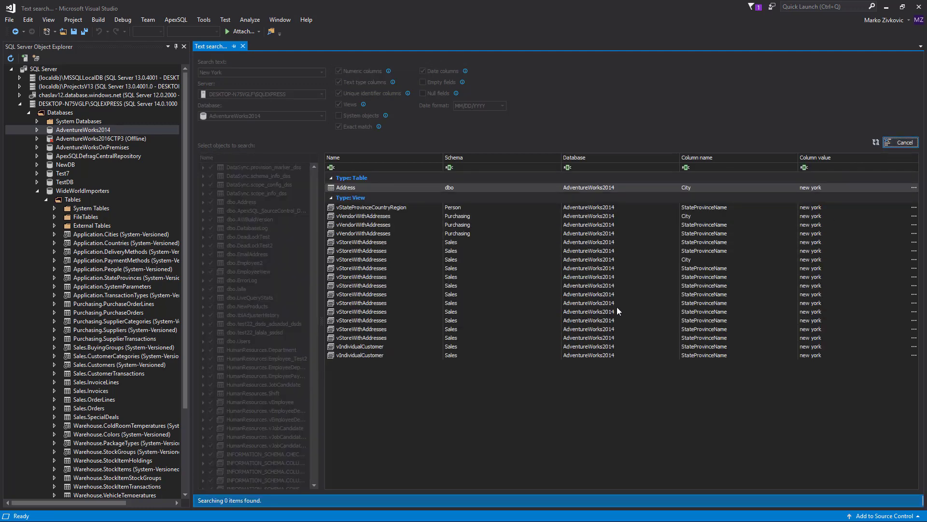
Bring up the row details for the Morgan Bike Accessories address in Albany
{"action": "left_click", "coordinate": [899, 142]}
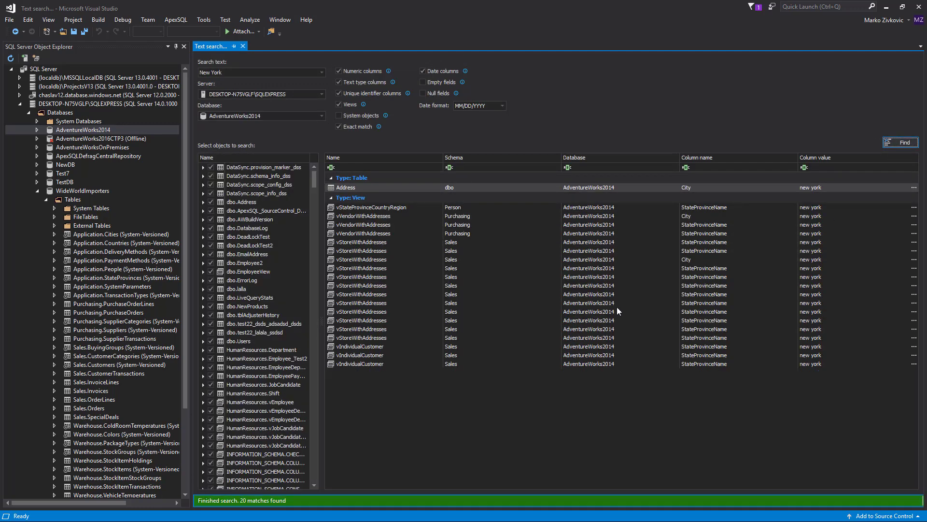
{"action": "right_click", "coordinate": [591, 224]}
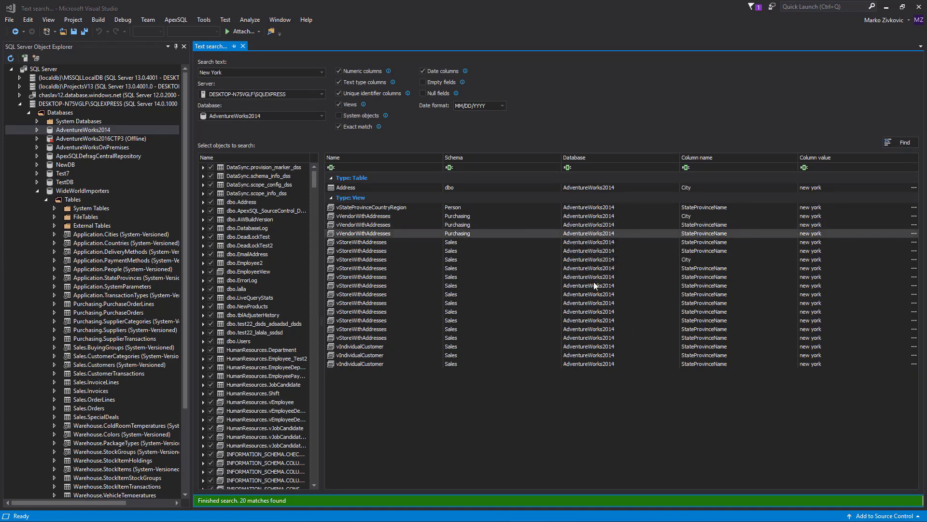
{"action": "mouse_move", "coordinate": [908, 239]}
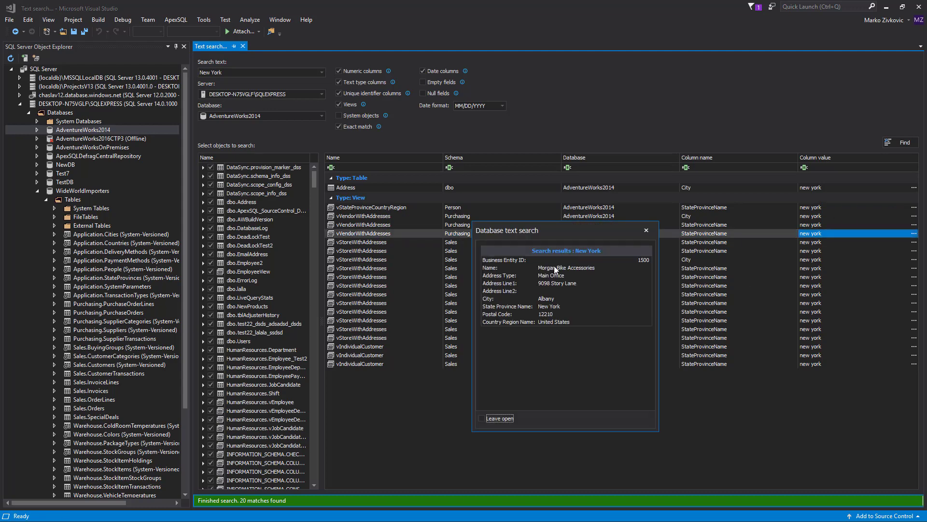
{"action": "mouse_move", "coordinate": [512, 276]}
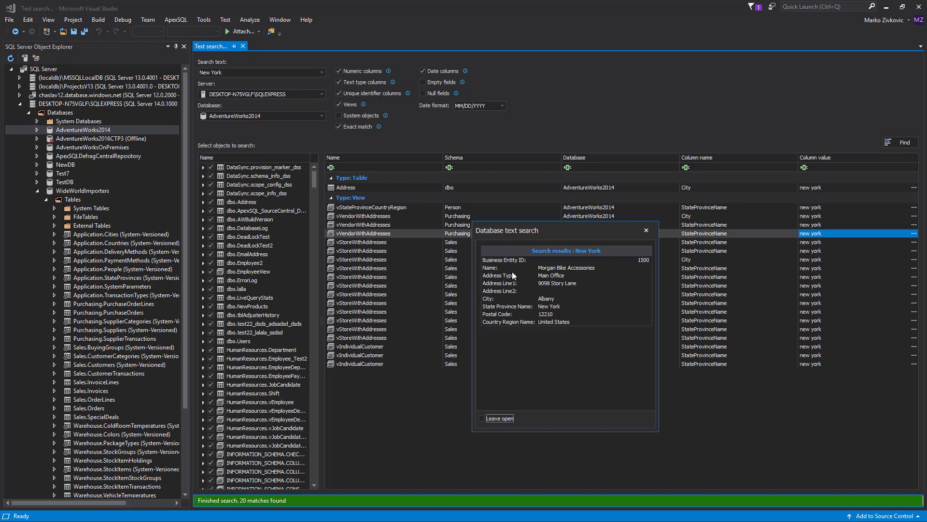
Choose Safe rename on the Address table result row
{"action": "right_click", "coordinate": [344, 187]}
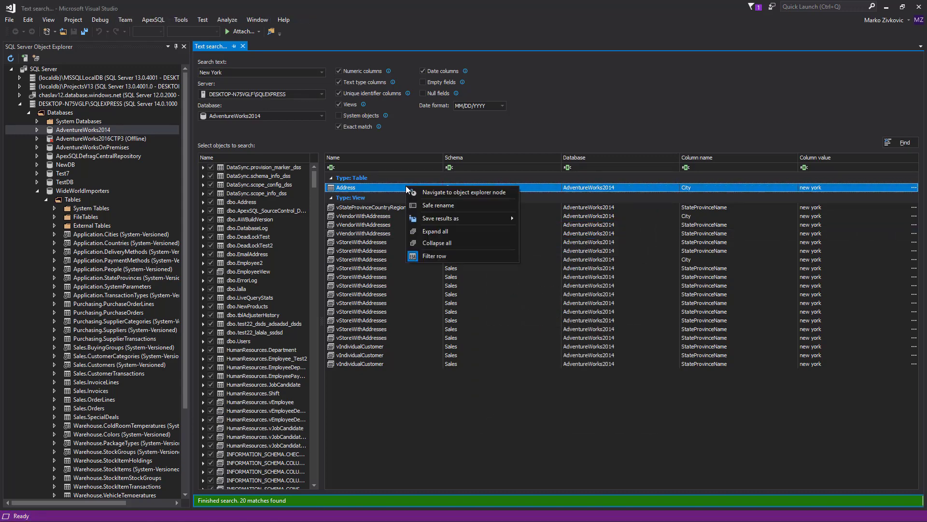
{"action": "mouse_move", "coordinate": [437, 206]}
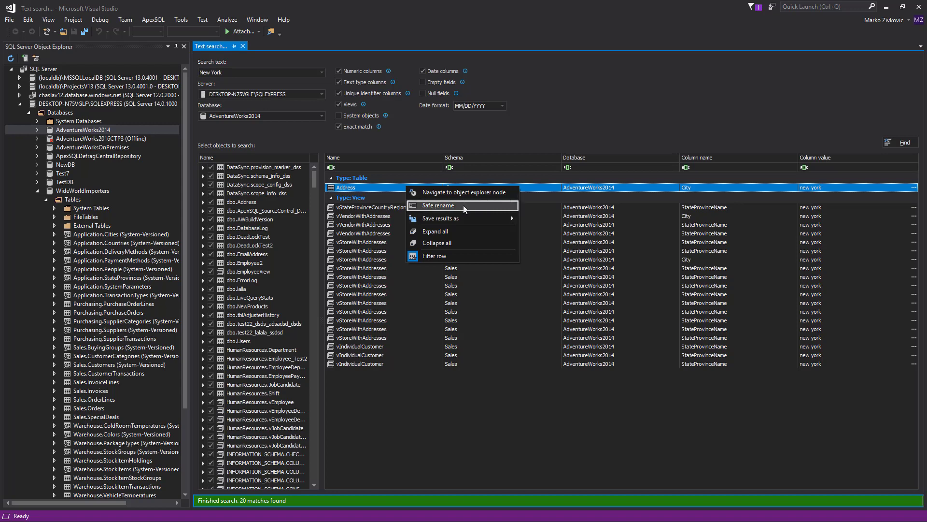
{"action": "mouse_move", "coordinate": [440, 209]}
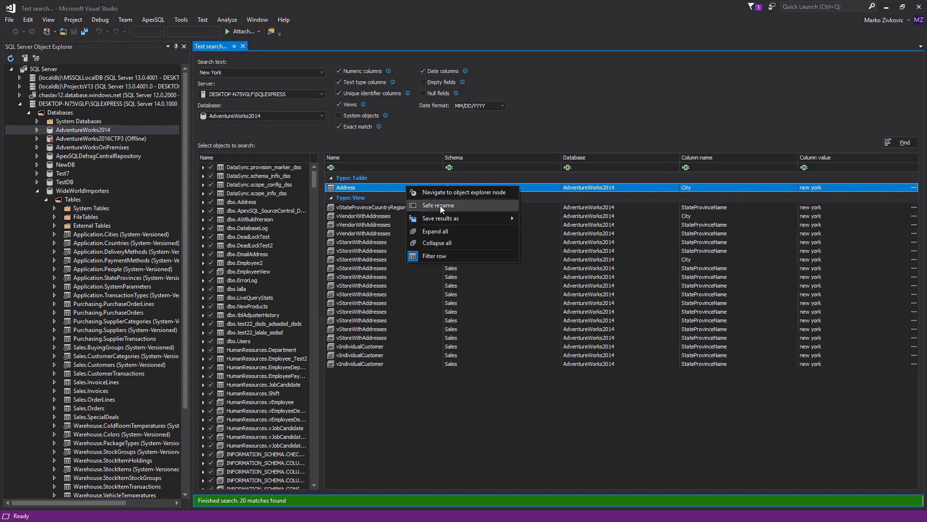
{"action": "left_click", "coordinate": [438, 205]}
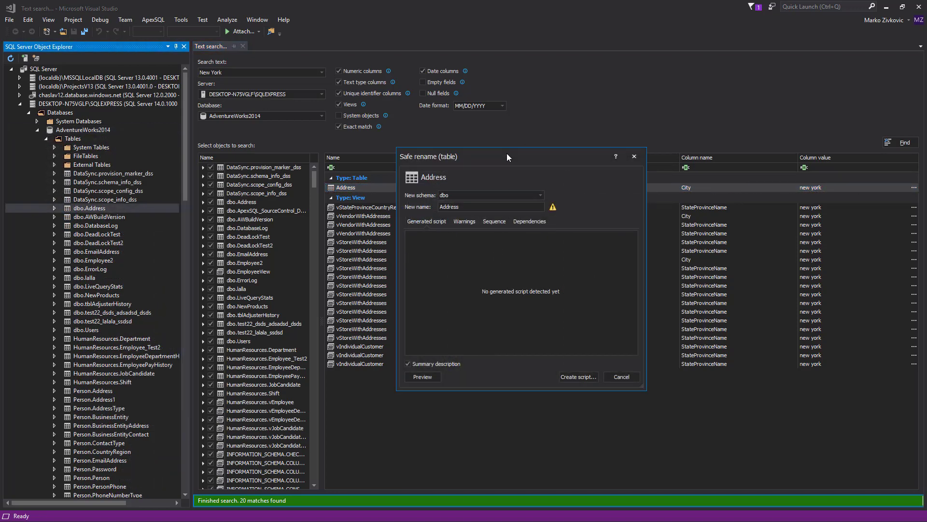
Set the new schema to HumanResources and name to Address_test, then preview
{"action": "left_click", "coordinate": [538, 196]}
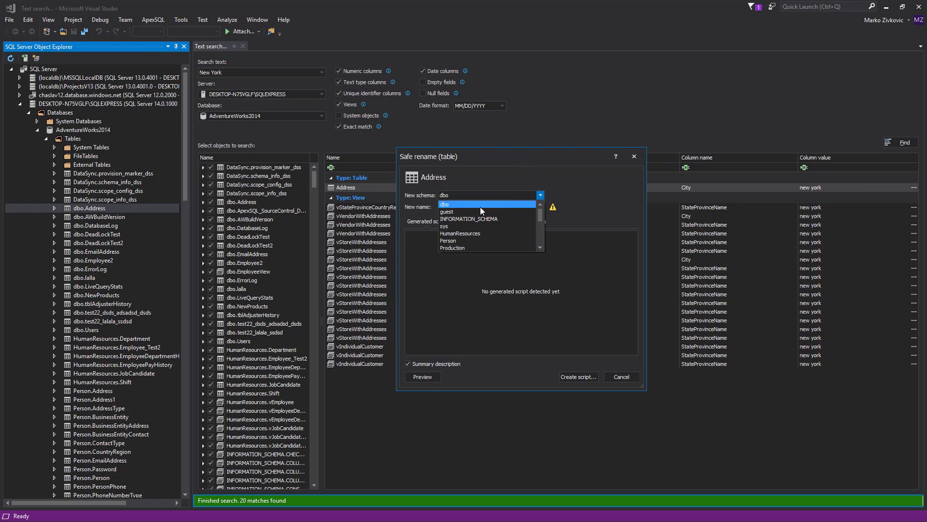
{"action": "left_click", "coordinate": [460, 233]}
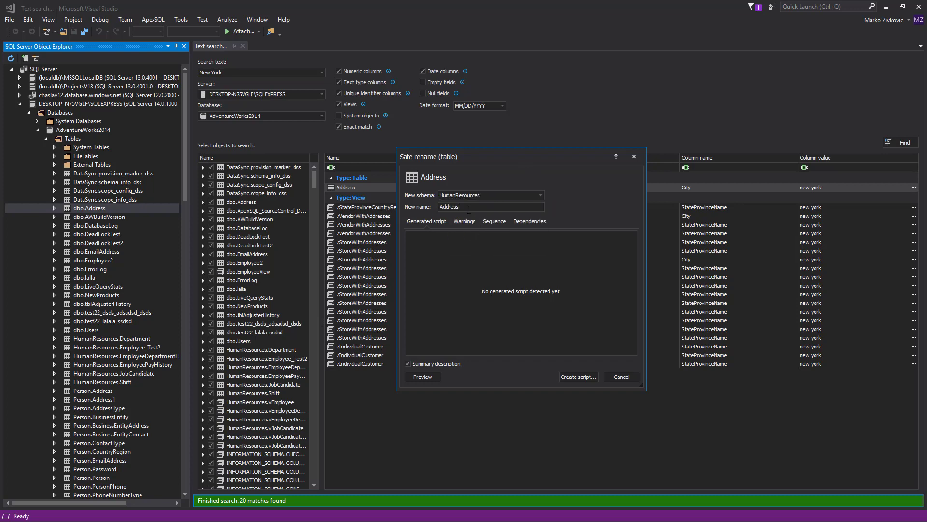
{"action": "type", "text": "_tes"}
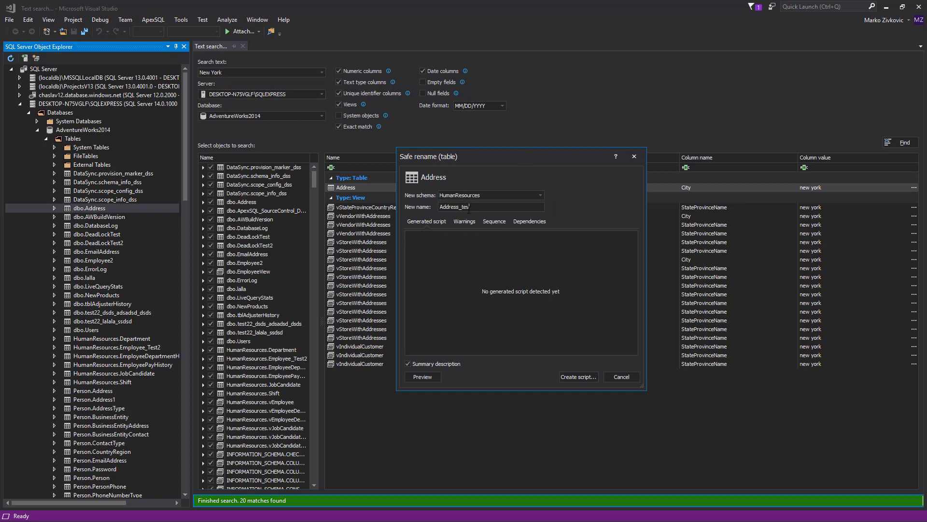
{"action": "left_click", "coordinate": [422, 377]}
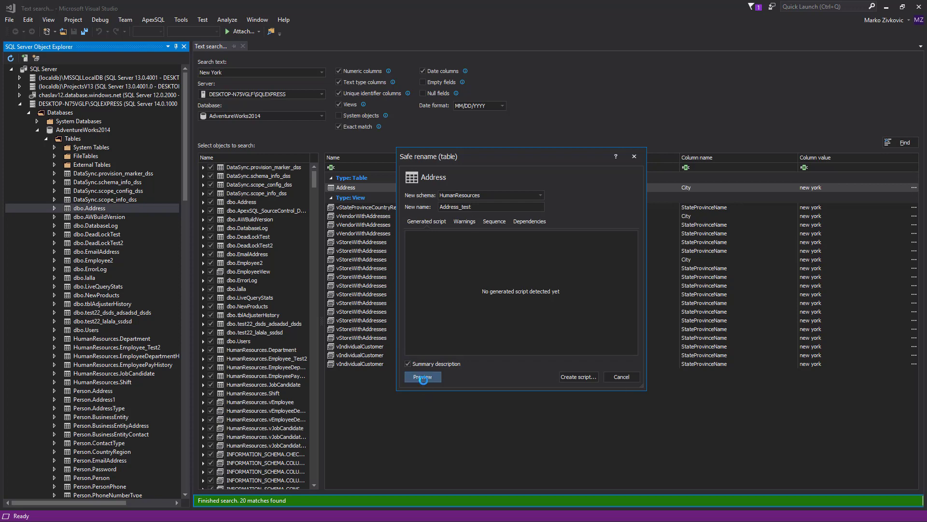
{"action": "left_click", "coordinate": [422, 376]}
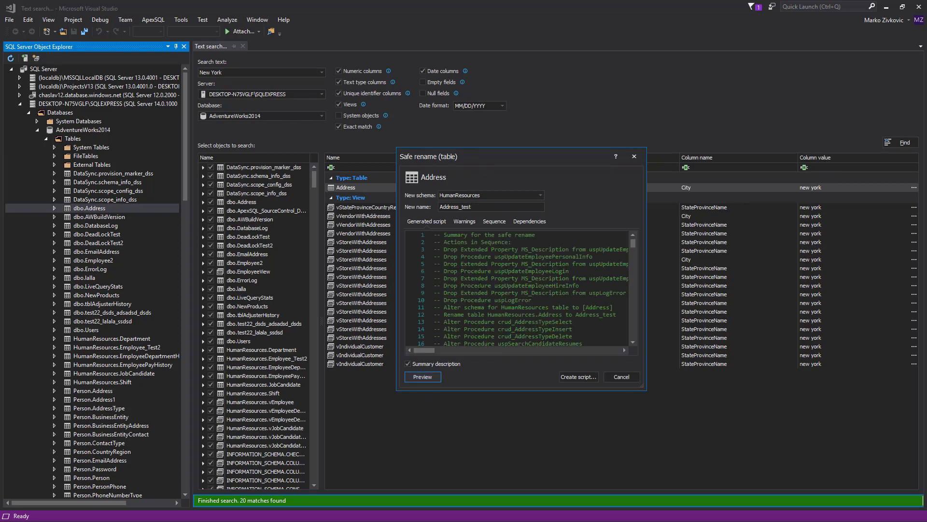
Expand the Alter procedure group in the preview and close the dialog
{"action": "scroll", "scroll_direction": "down", "scroll_amount": 3}
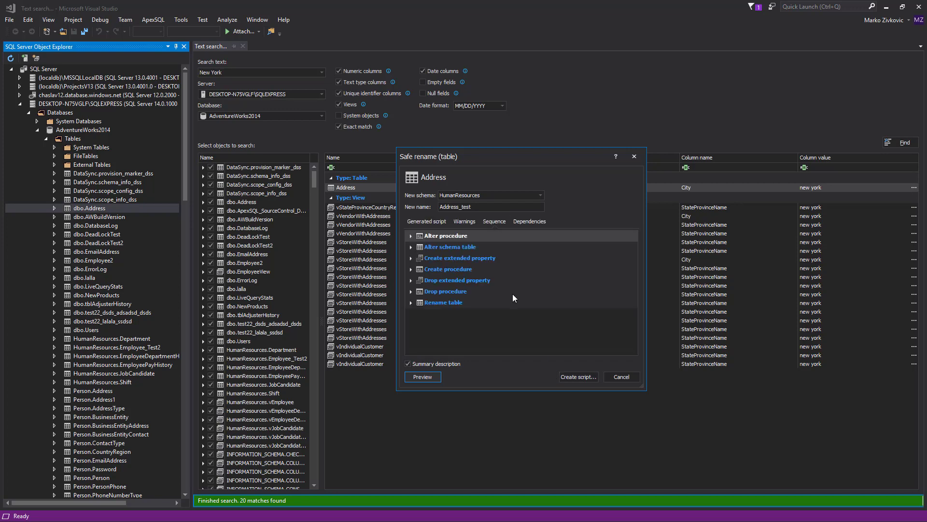
{"action": "left_click", "coordinate": [410, 235]}
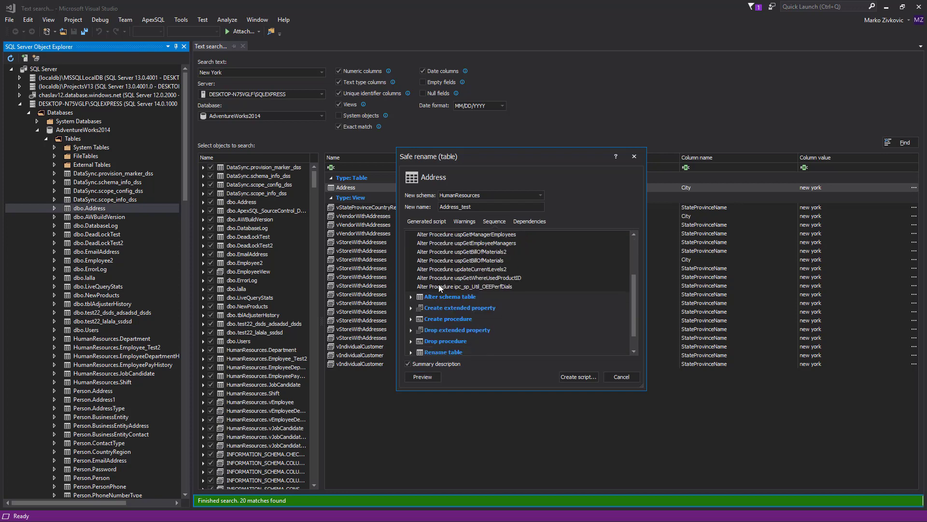
{"action": "left_click", "coordinate": [411, 307]}
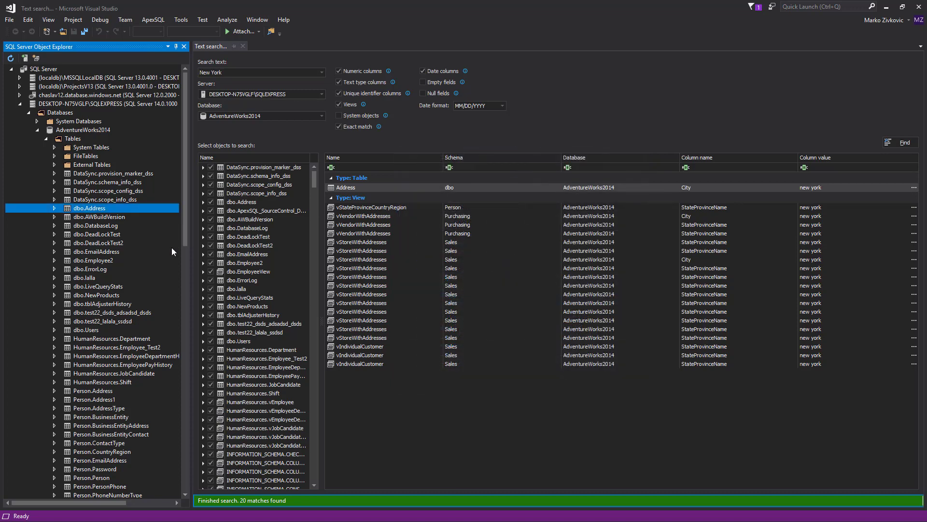
{"action": "left_click", "coordinate": [84, 130]}
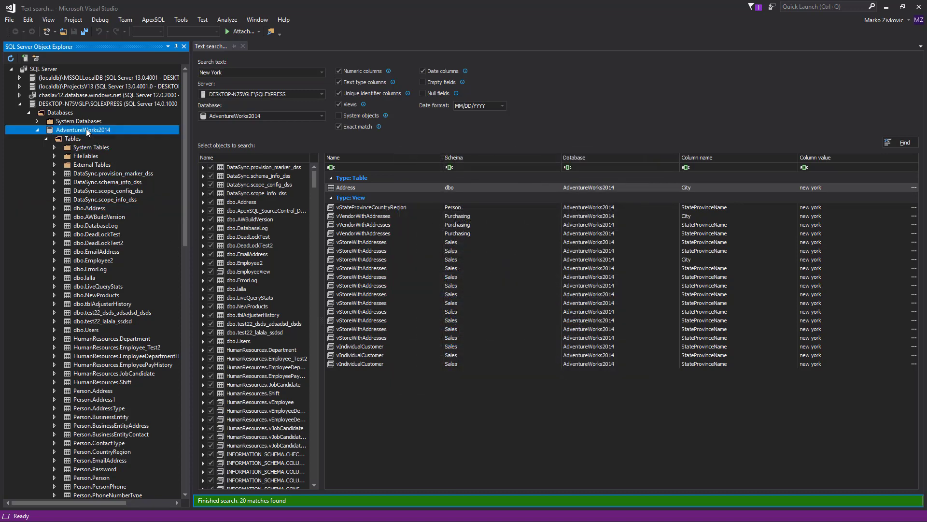
{"action": "right_click", "coordinate": [83, 129]}
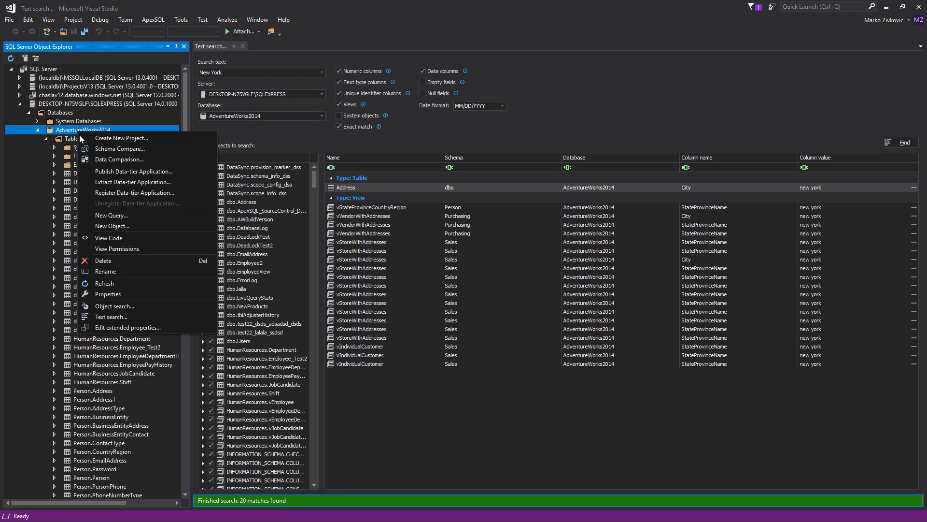
{"action": "mouse_move", "coordinate": [128, 327]}
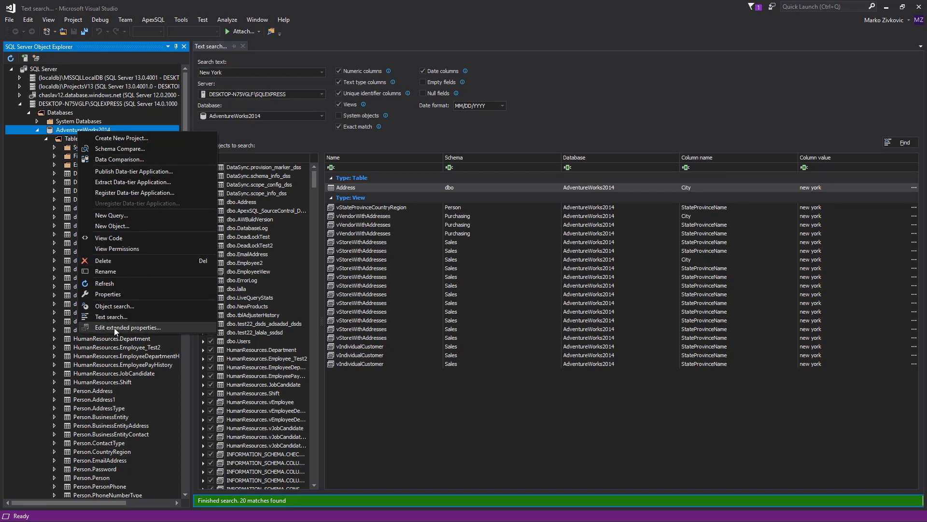
{"action": "mouse_move", "coordinate": [113, 114]}
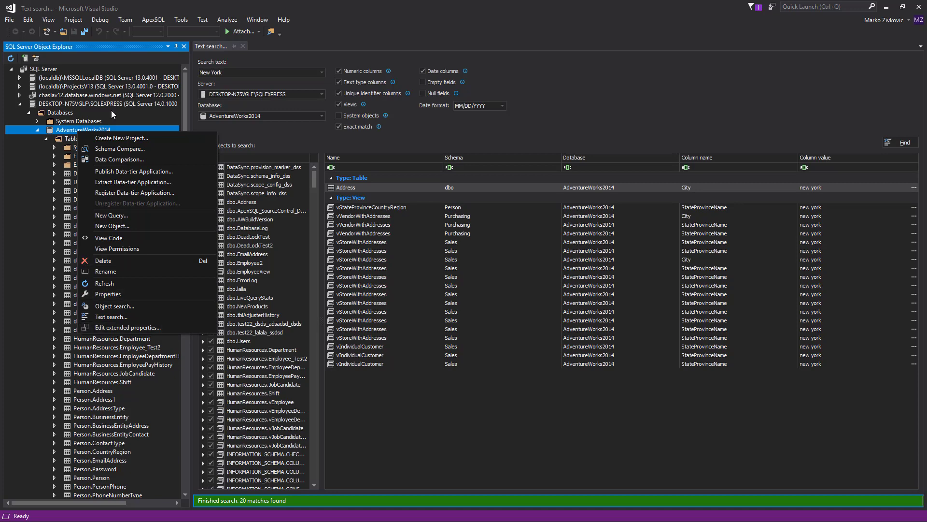
{"action": "left_click", "coordinate": [152, 19]}
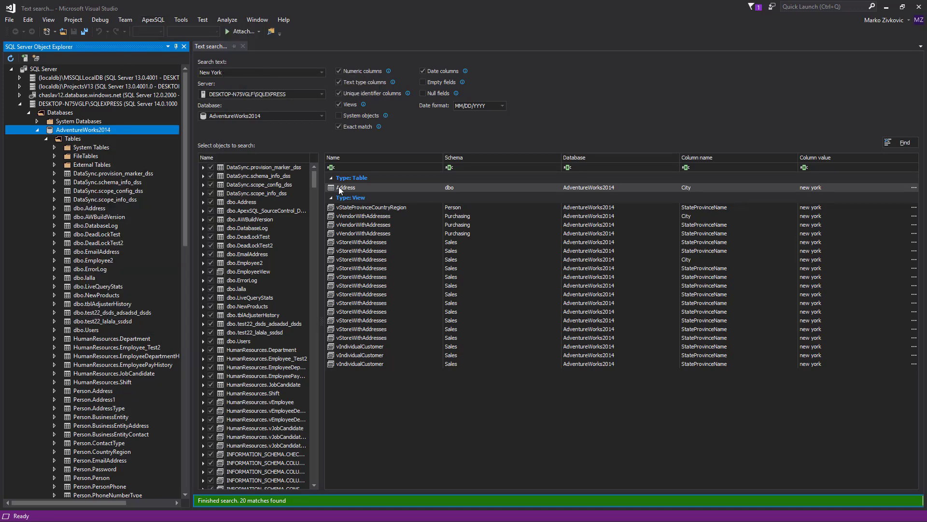
{"action": "mouse_move", "coordinate": [528, 272]}
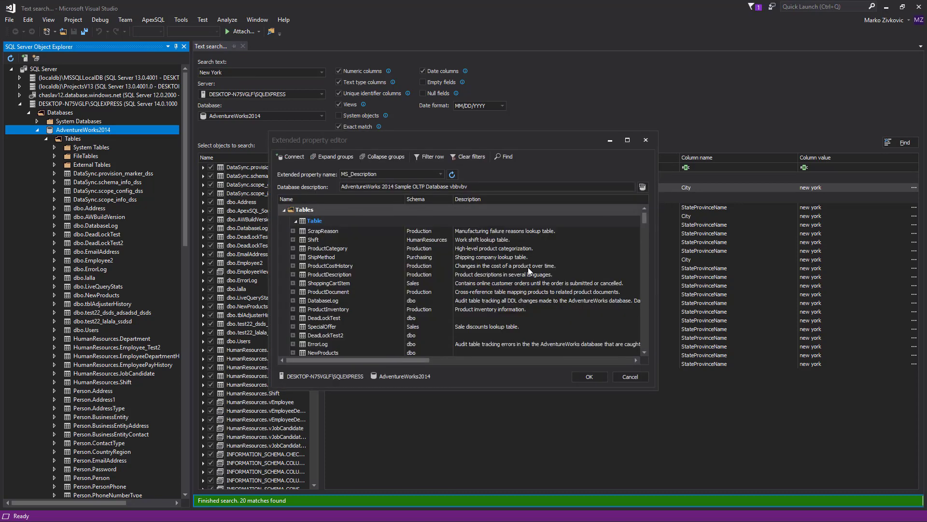
{"action": "mouse_move", "coordinate": [572, 272]}
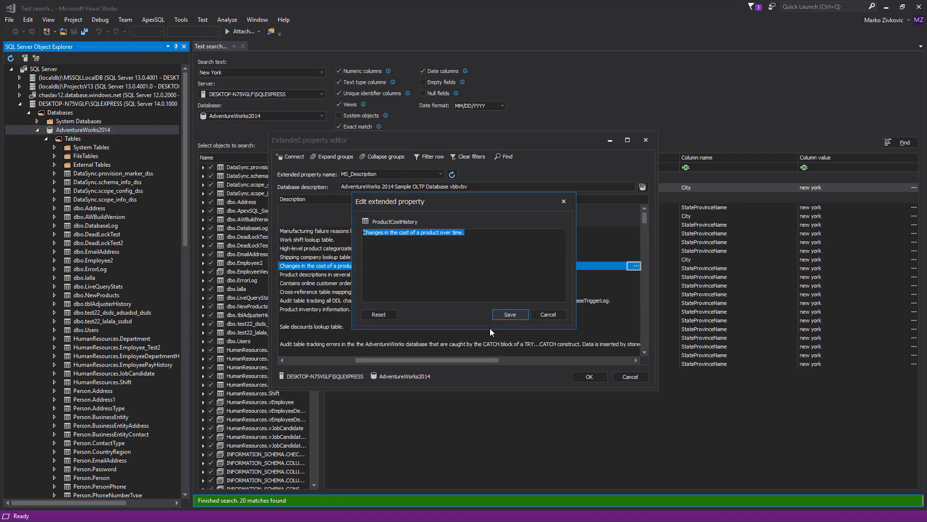
Append 'Test' to the end of the ProductCostHistory description
{"action": "left_click", "coordinate": [480, 238]}
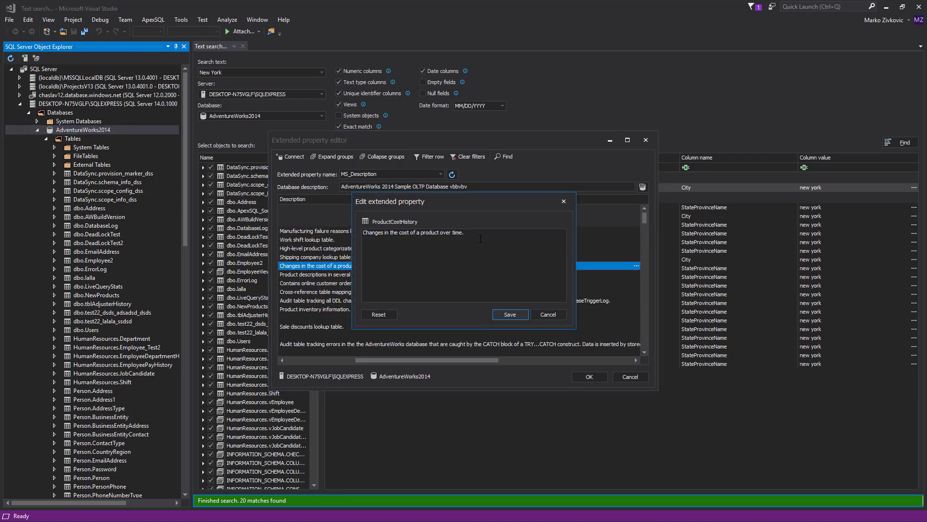
{"action": "type", "text": "Test"}
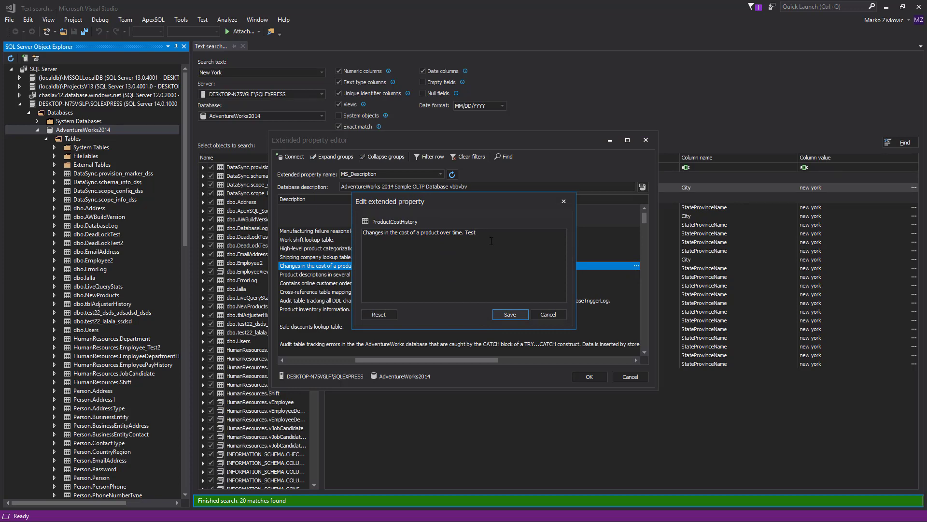